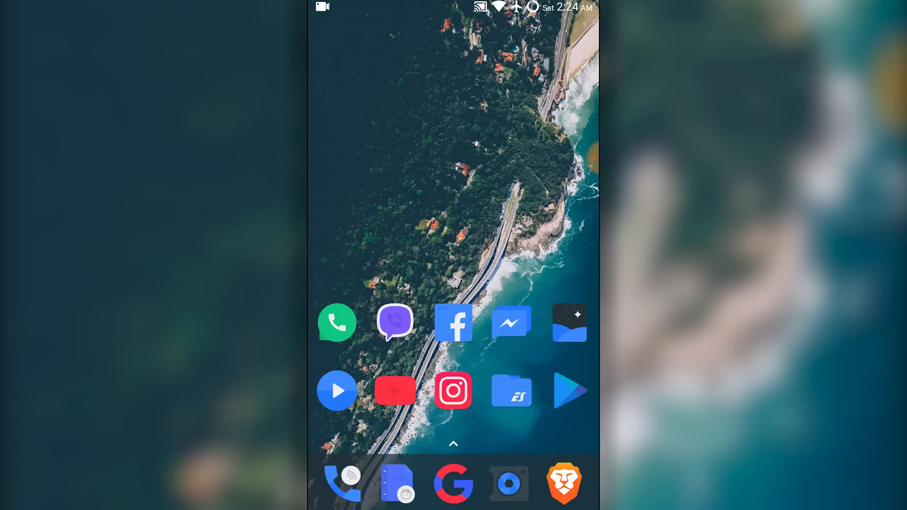
Step: Search Google Play for 'preferences manager' and confirm Preferences Manager is already installed
click(568, 391)
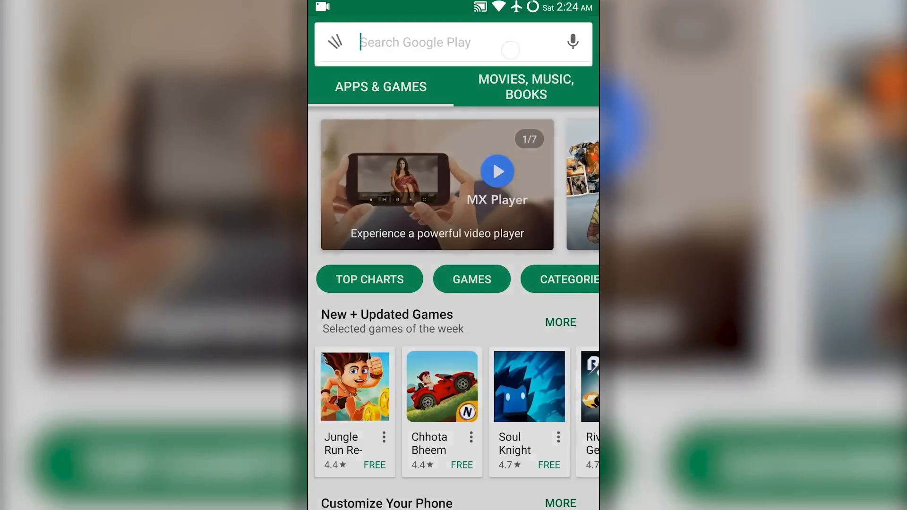
text(preferences manager)
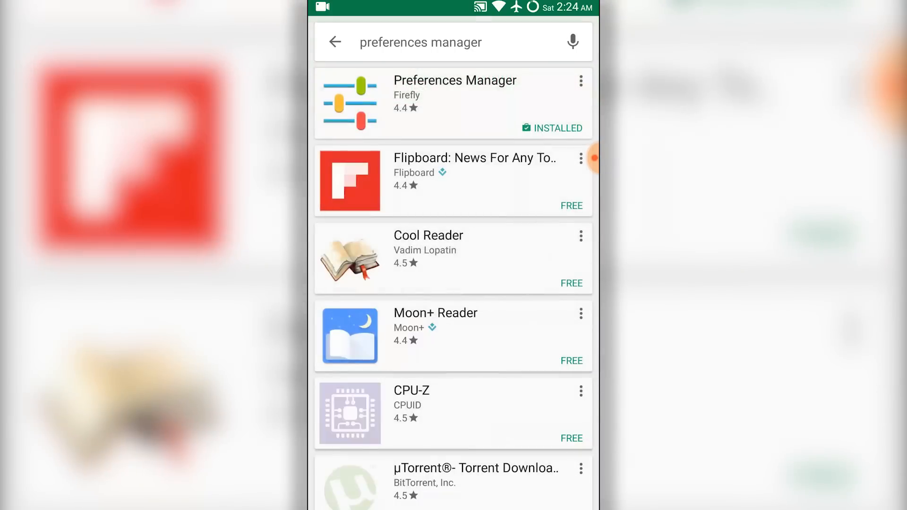
click(455, 95)
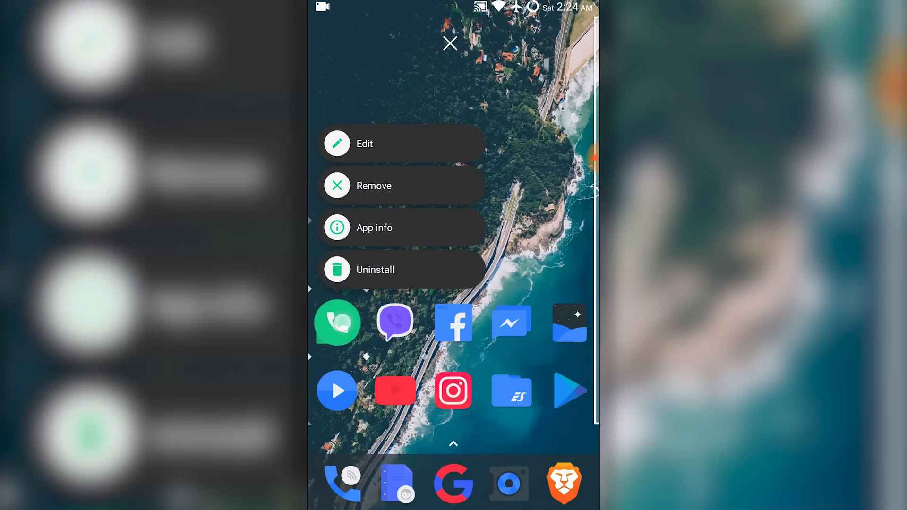
Step: Reach the installed apps list in Android Settings
click(374, 228)
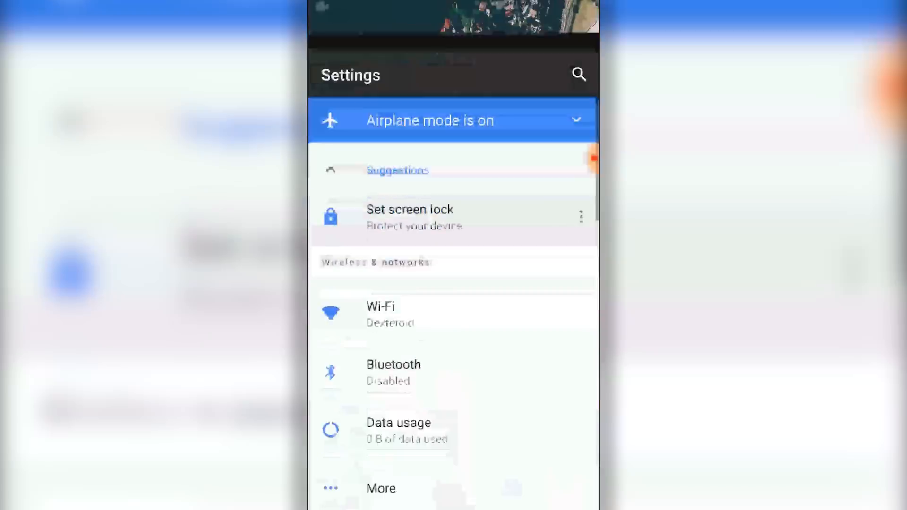
scroll(down, 3)
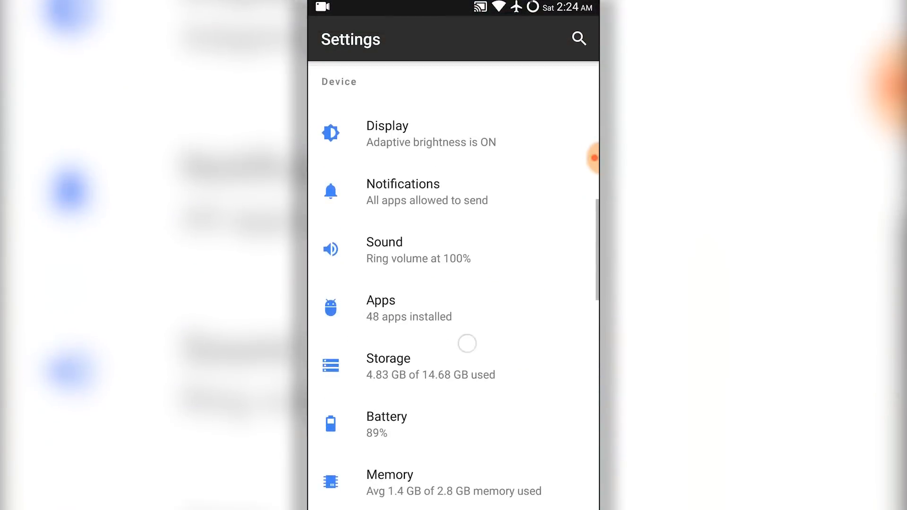
click(380, 308)
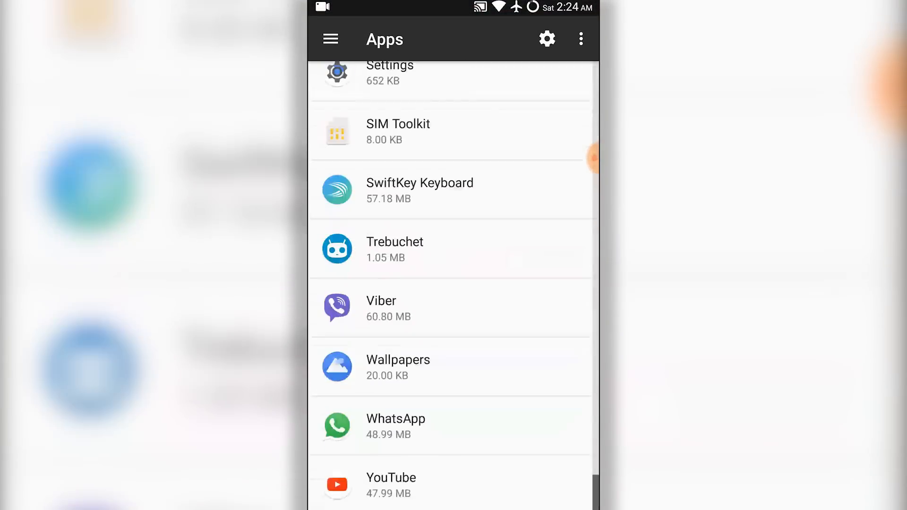
Step: Review WhatsApp's app info (version 2.17.81) and force-stop it
click(448, 425)
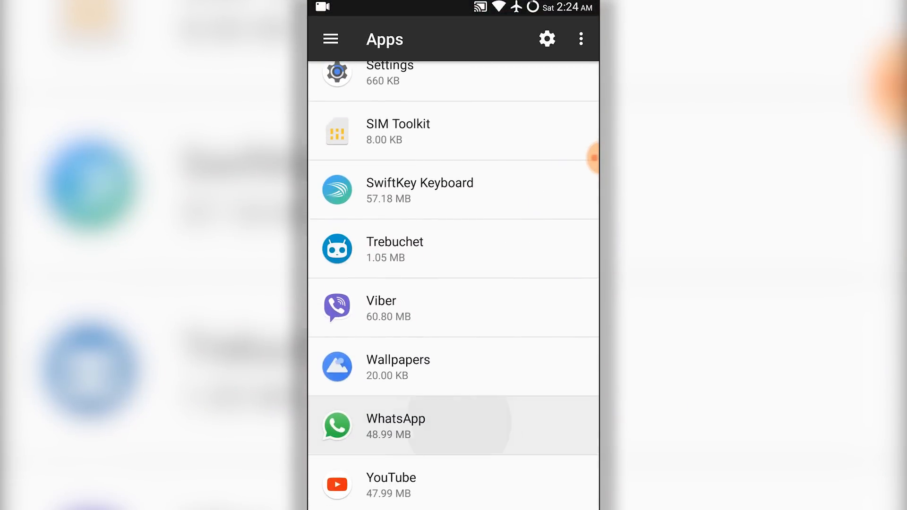
click(395, 426)
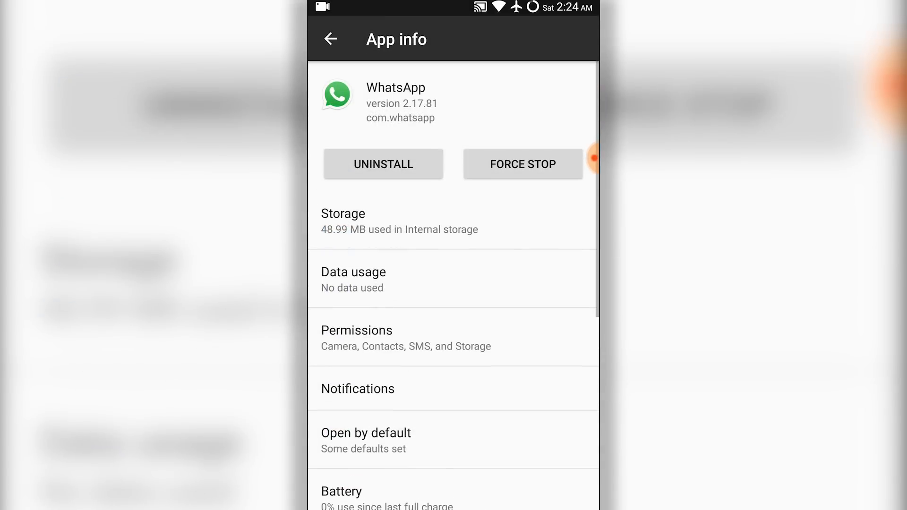
click(523, 164)
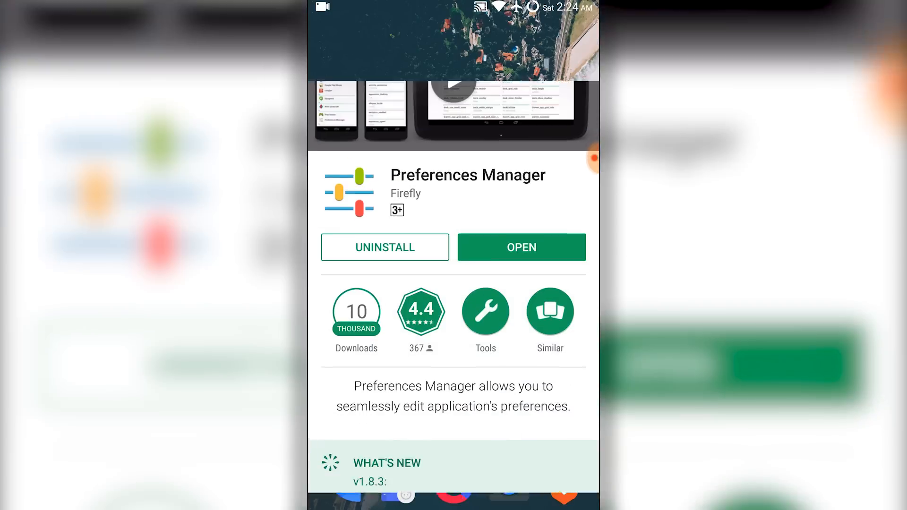
Step: Find WhatsApp by searching 'wh' in Preferences Manager and load its stored preferences
click(522, 247)
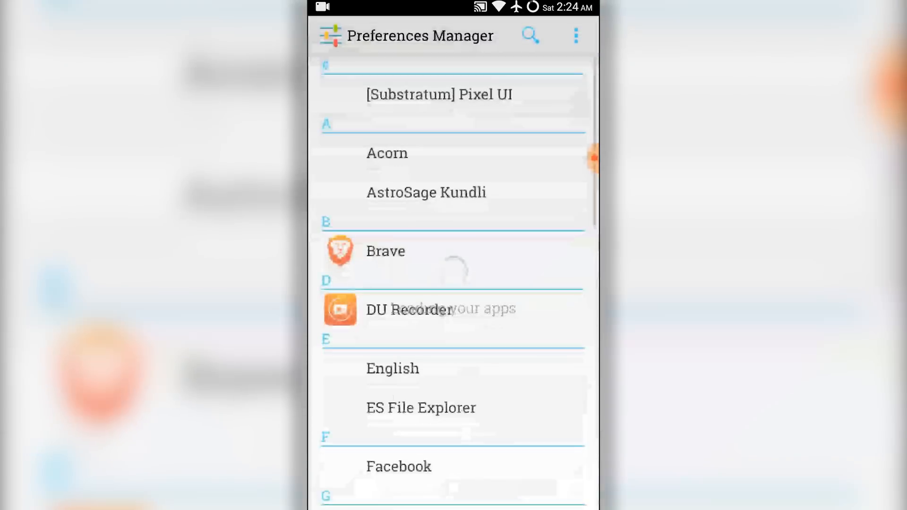
click(530, 35)
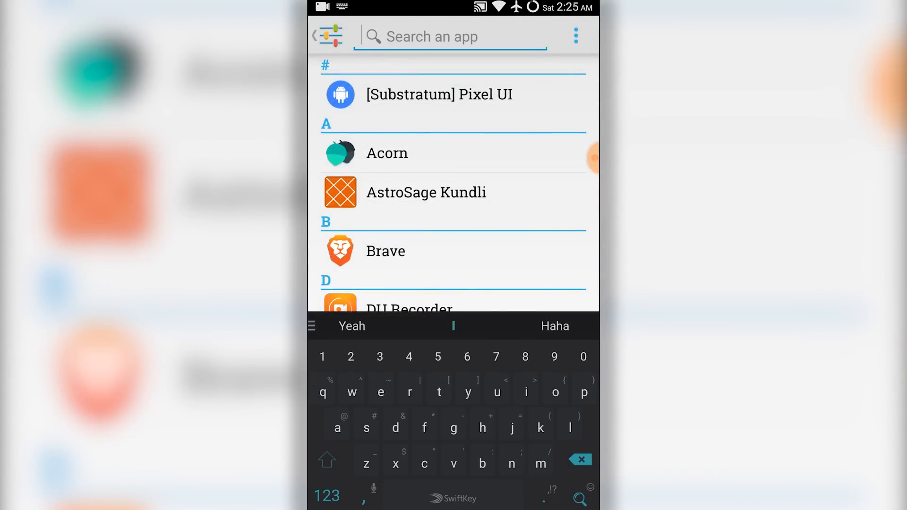
text(wh)
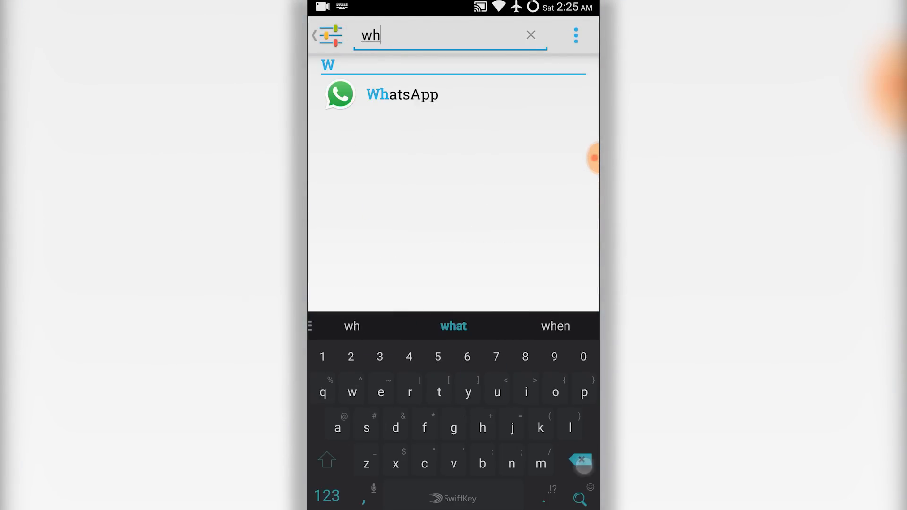
click(403, 95)
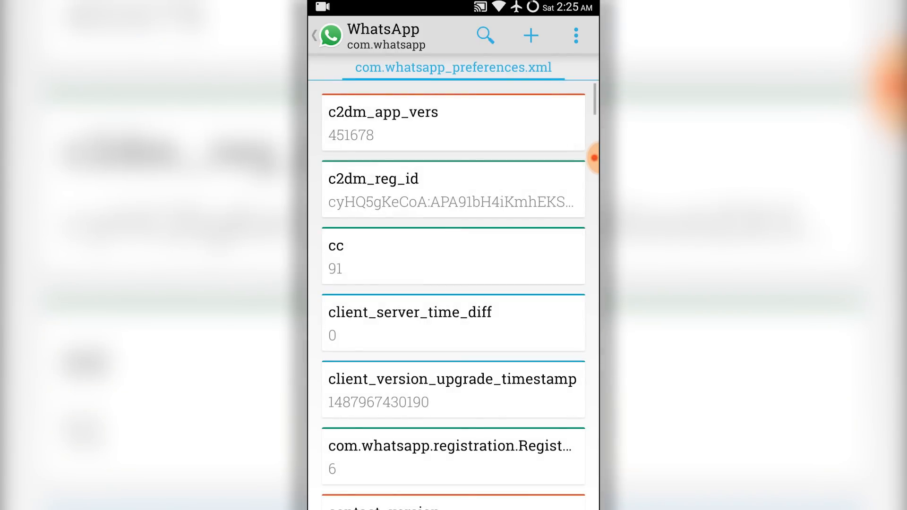
Step: Locate status_mode via a 'sta' search, showing its integer value 1 for editing
click(486, 35)
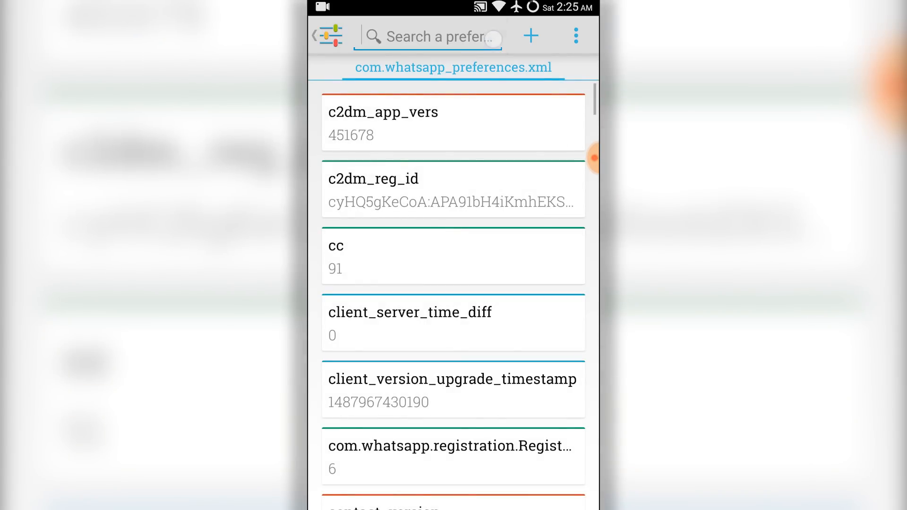
text(status)
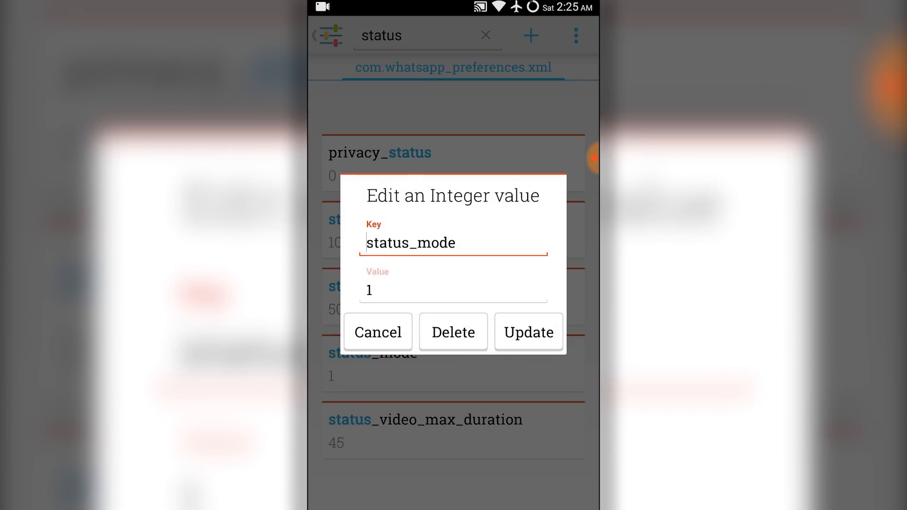
click(453, 290)
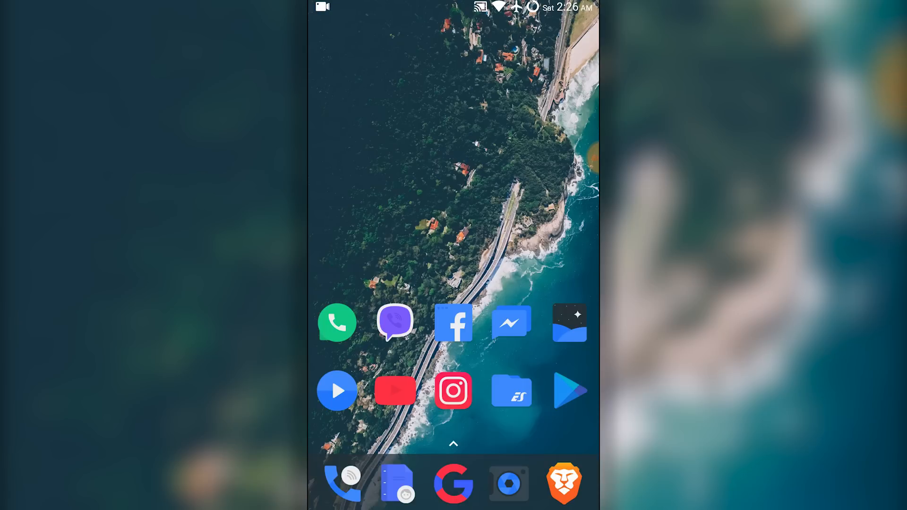
Step: Reach the Root Explorer options from ES File Explorer's navigation panel
click(513, 391)
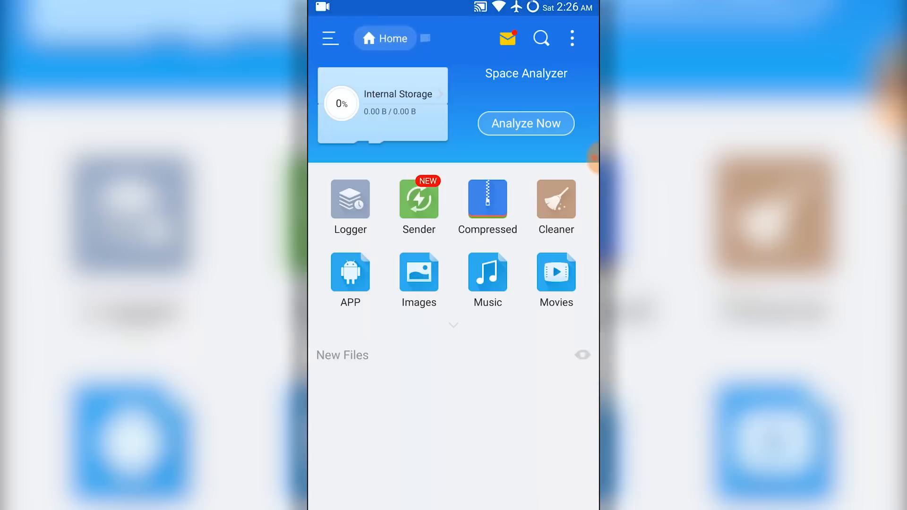
click(330, 38)
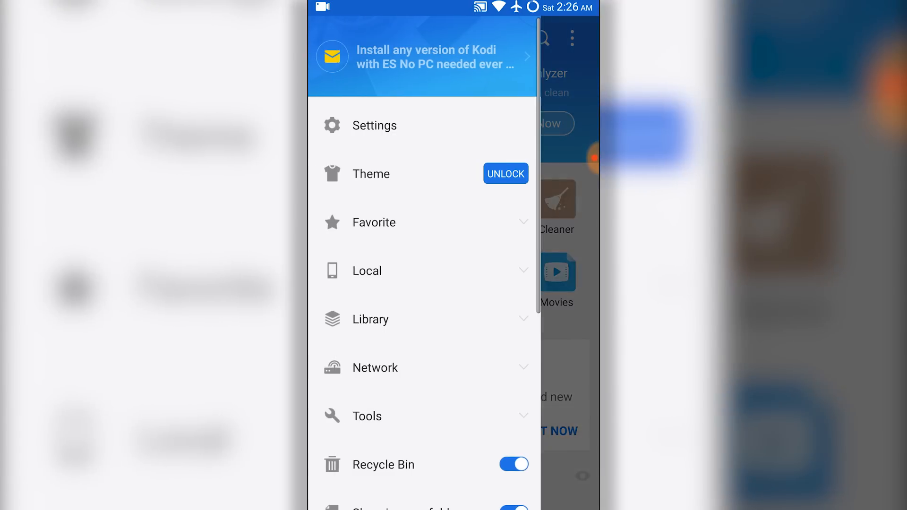
scroll(down, 3)
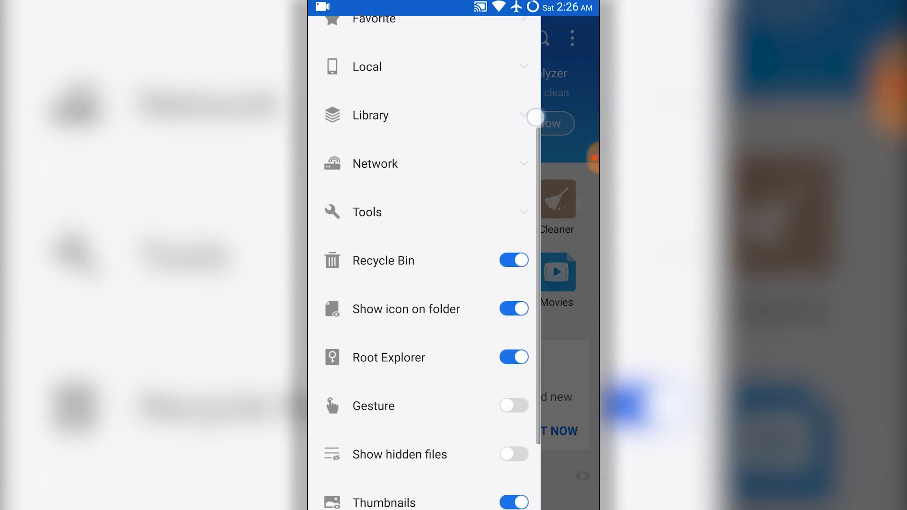
click(389, 357)
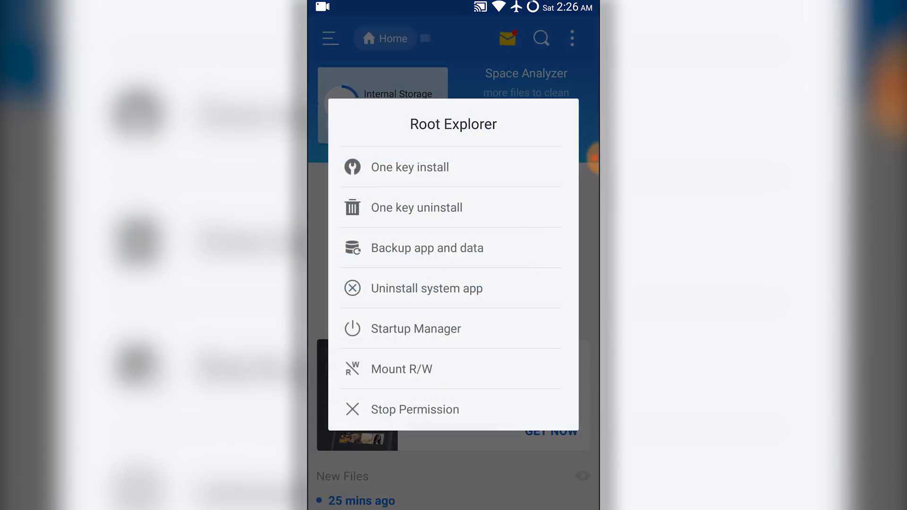
Step: Mount root and system paths read-write, then go up to the filesystem root
click(401, 369)
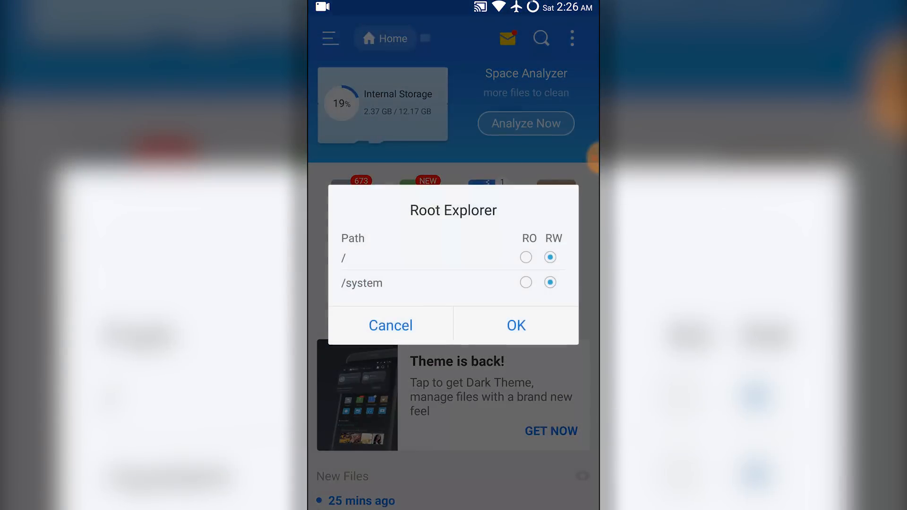
click(516, 325)
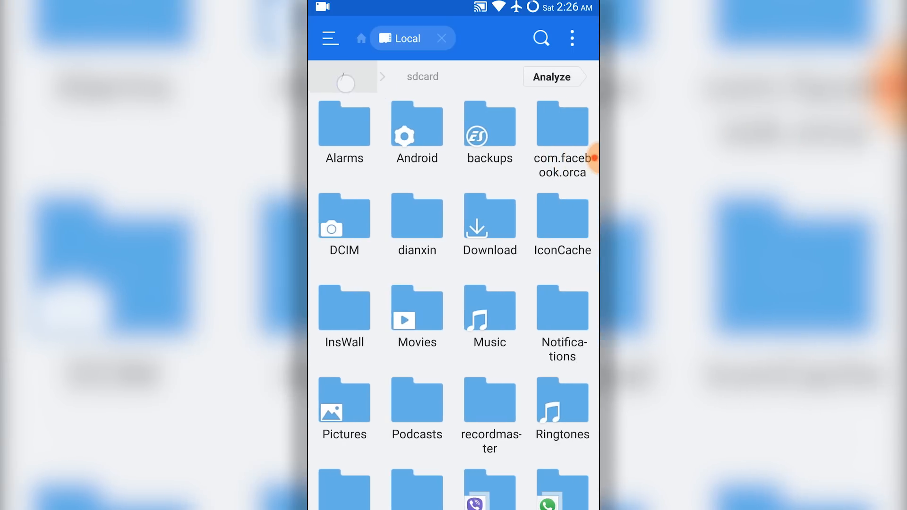
click(346, 76)
text(com.)
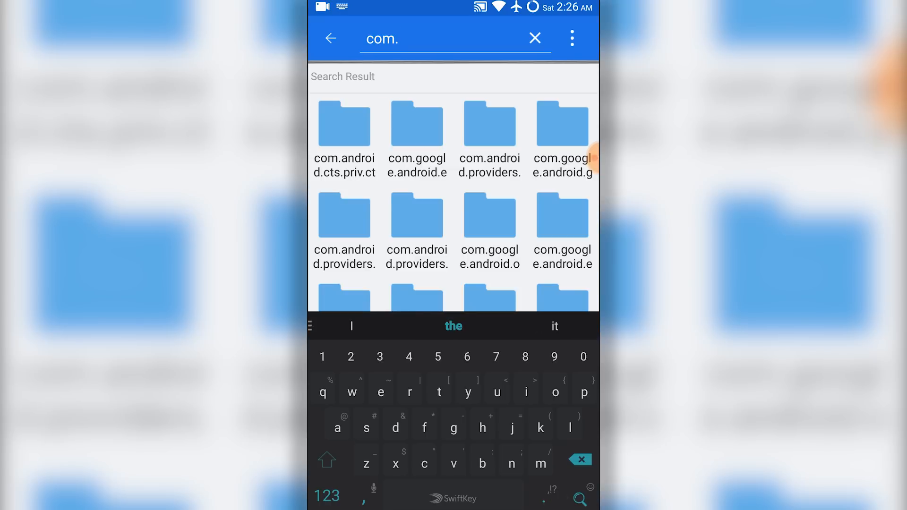
Step: Edit status_mode from 1 to 0 in com.whatsapp_preferences.xml inside the com.whatsapp folder
text(w)
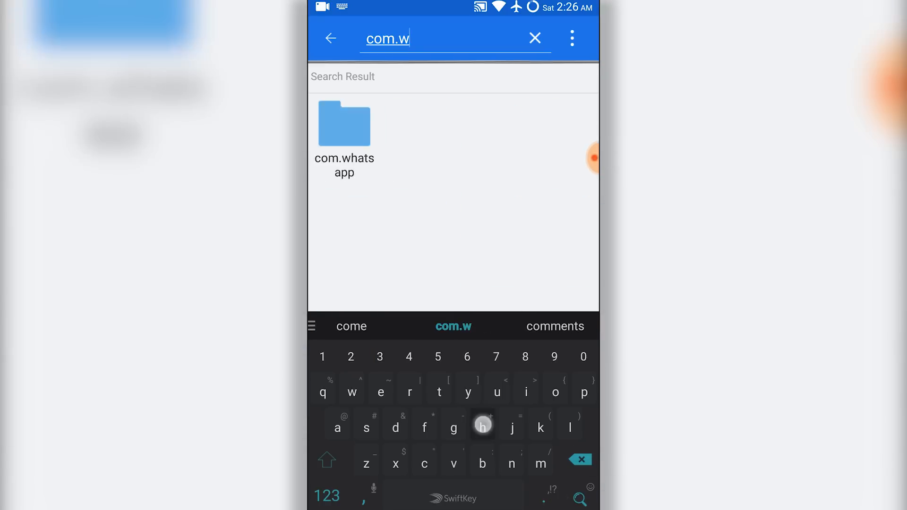
click(344, 125)
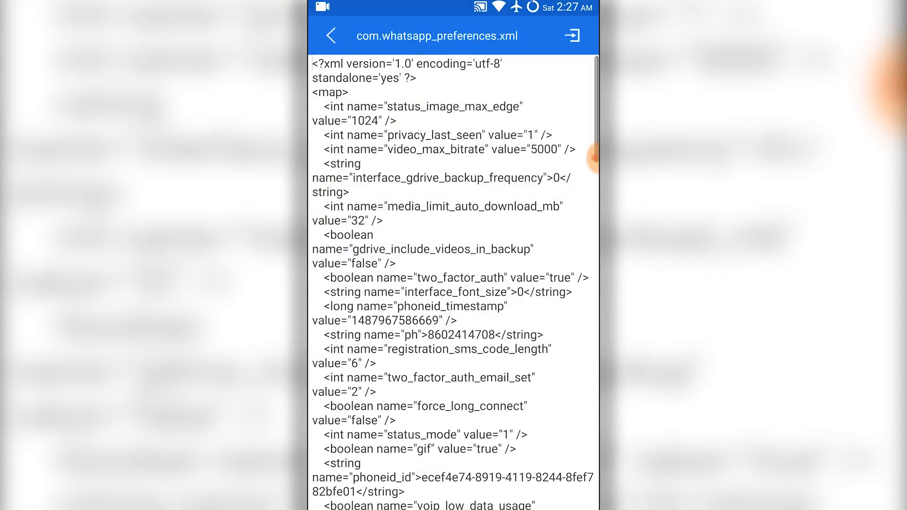
scroll(down, 3)
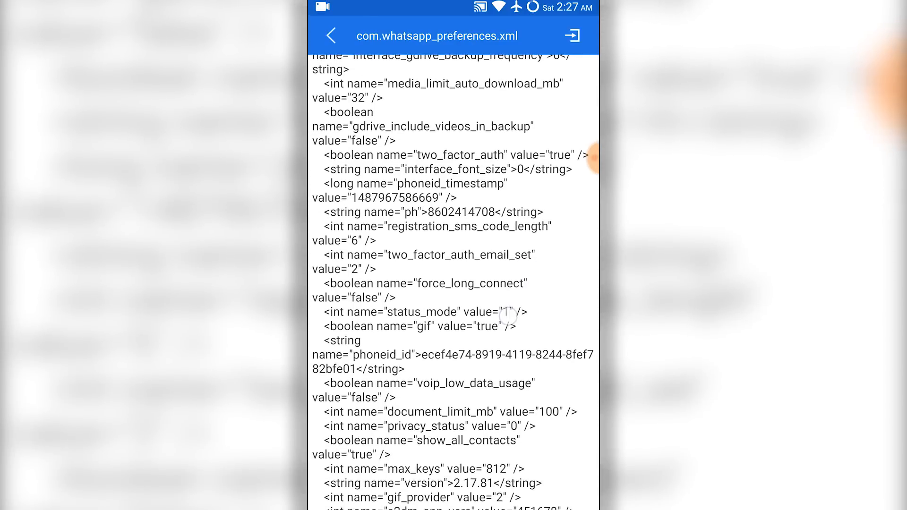
click(504, 312)
text(0)
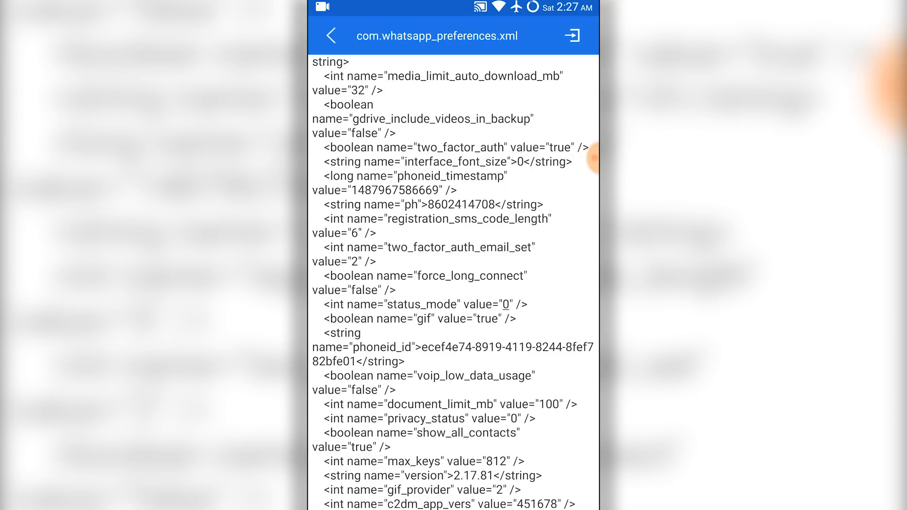
Step: Save the edited preferences file on leaving the editor
click(574, 36)
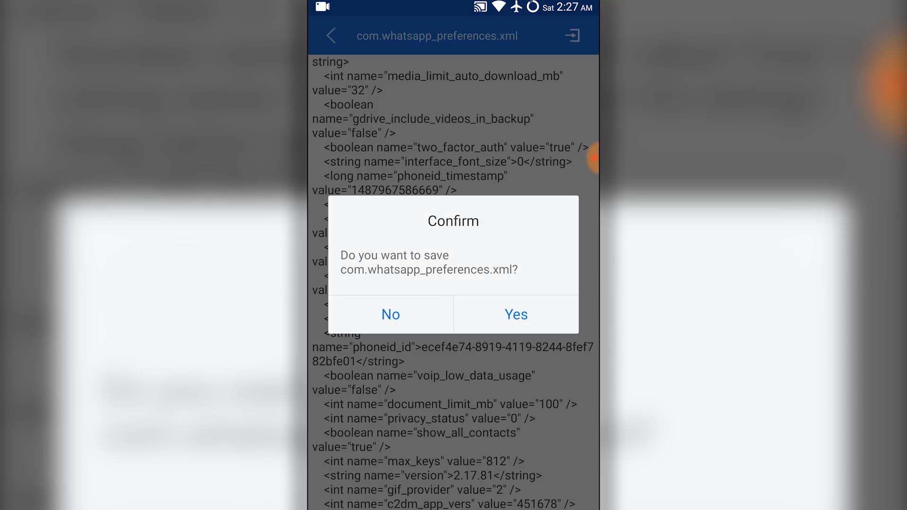
click(516, 315)
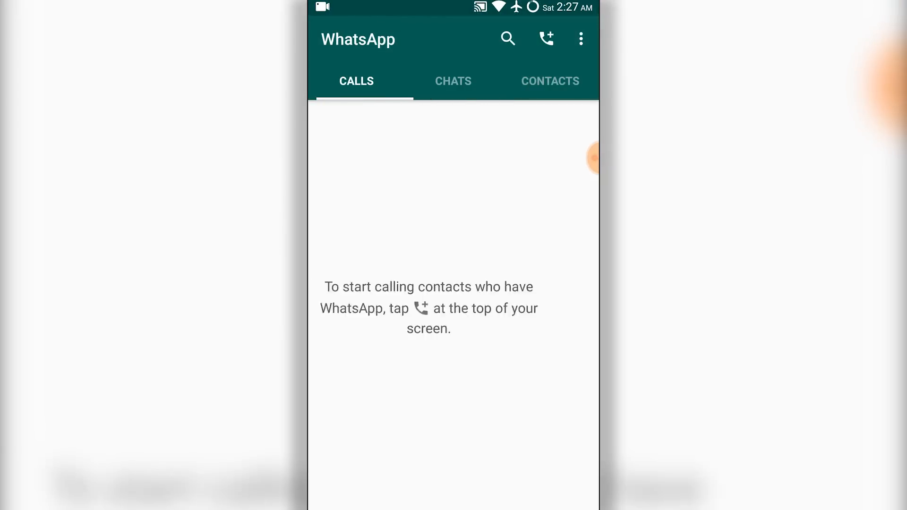
Step: Show WhatsApp's chats list, confirming only Calls, Chats and Contacts tabs remain
click(453, 81)
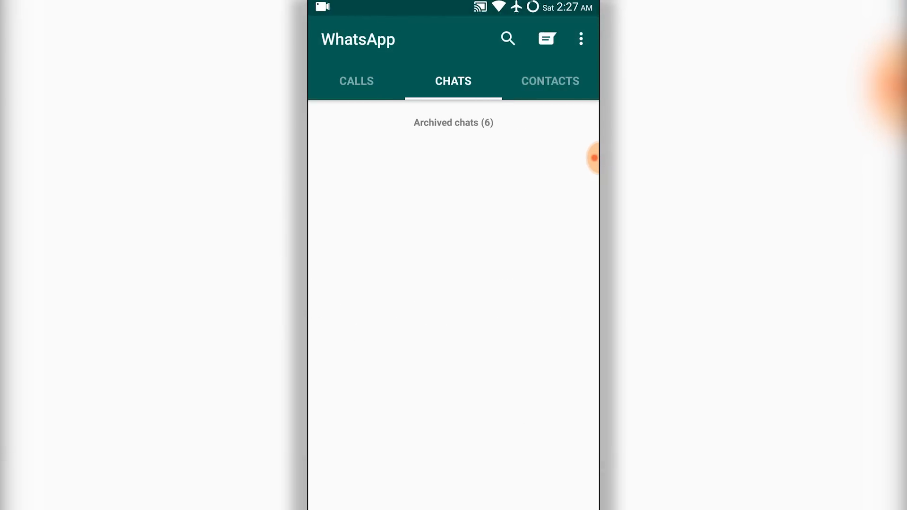